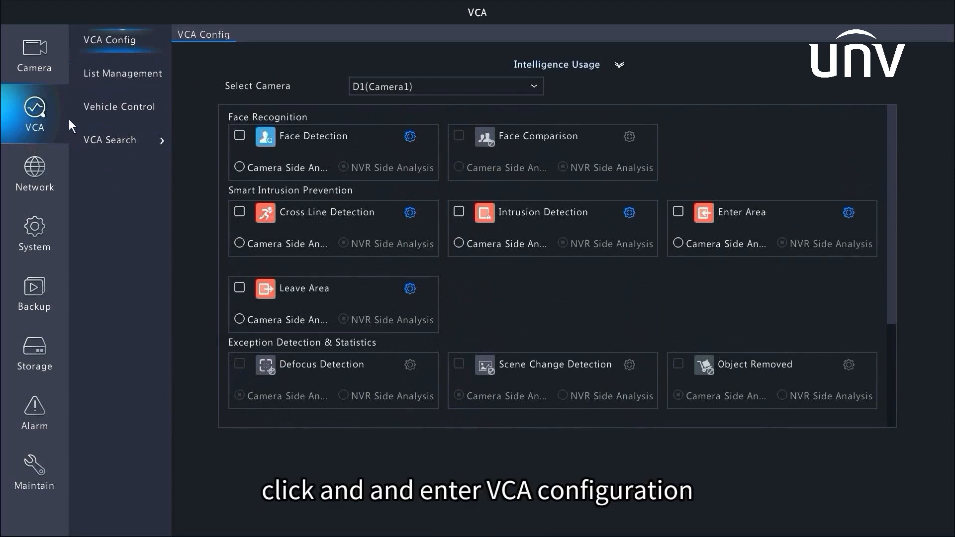
mouse_move(130, 45)
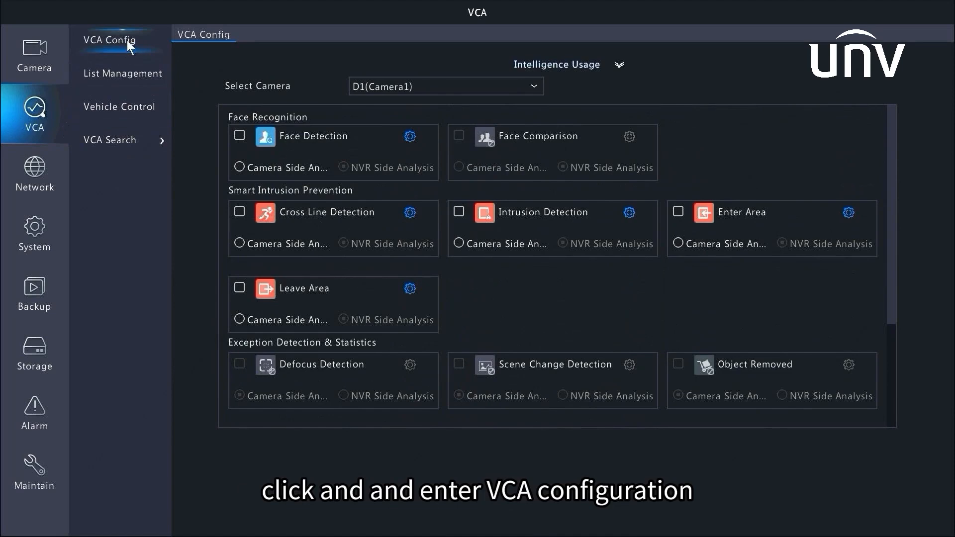
Step: Tick Count People in Camera1's OSD settings and apply, showing the count overlay on video
scroll("down", 3)
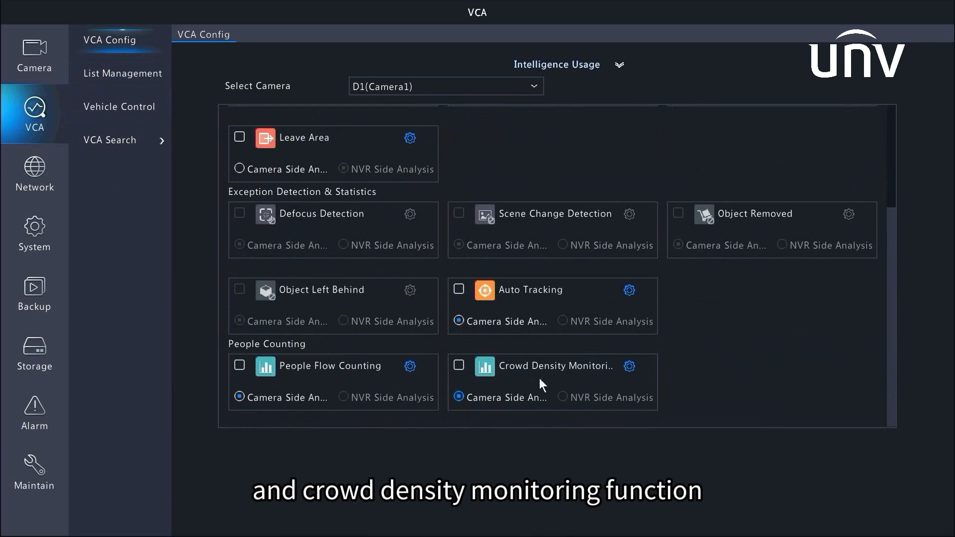
mouse_move(564, 388)
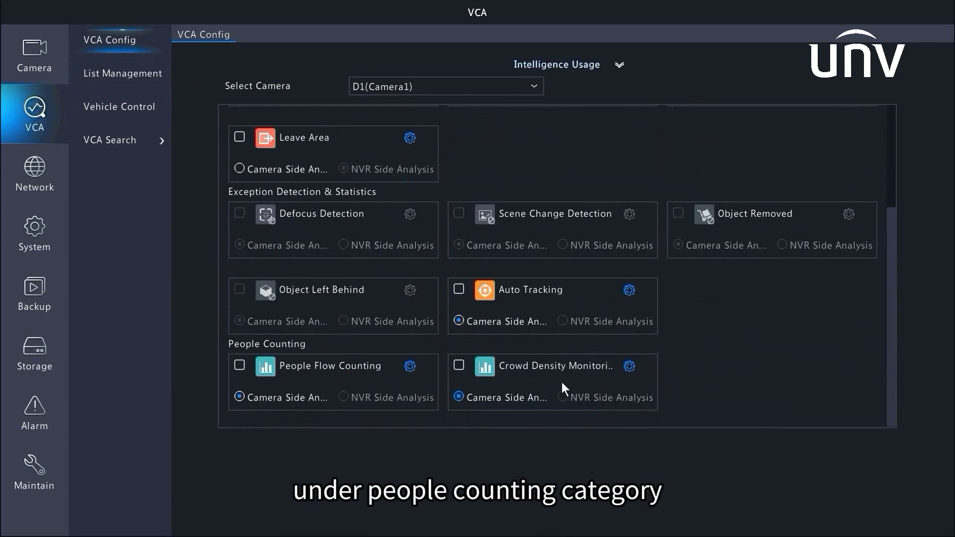
mouse_move(396, 388)
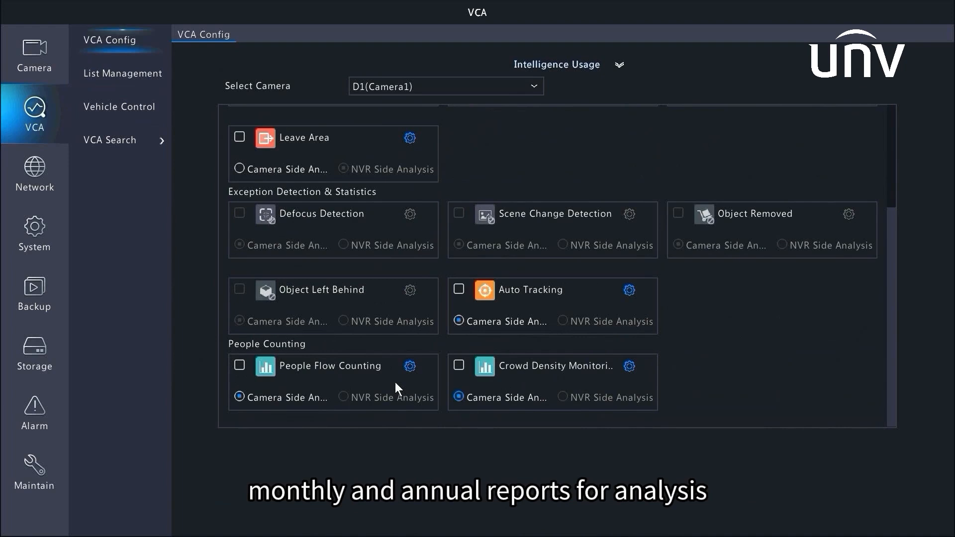
left_click(459, 365)
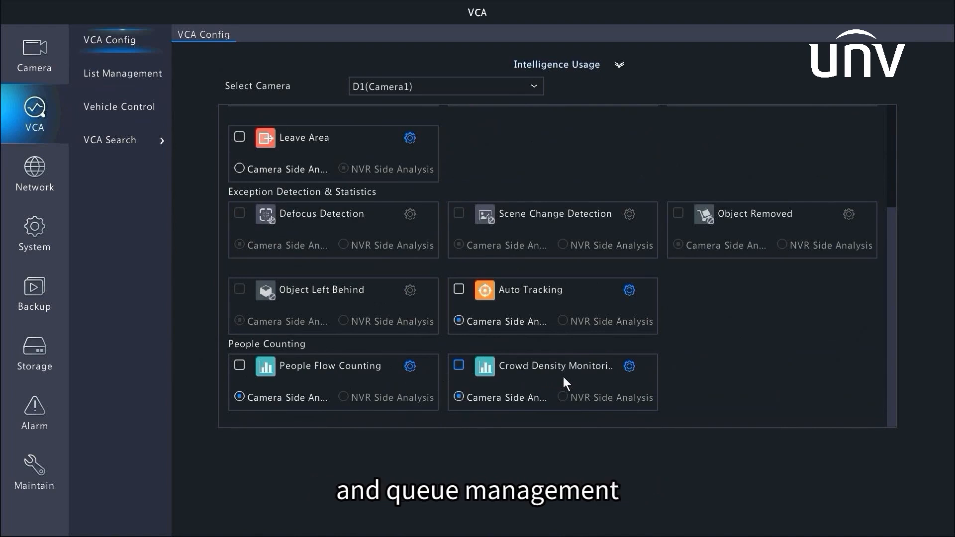
mouse_move(562, 381)
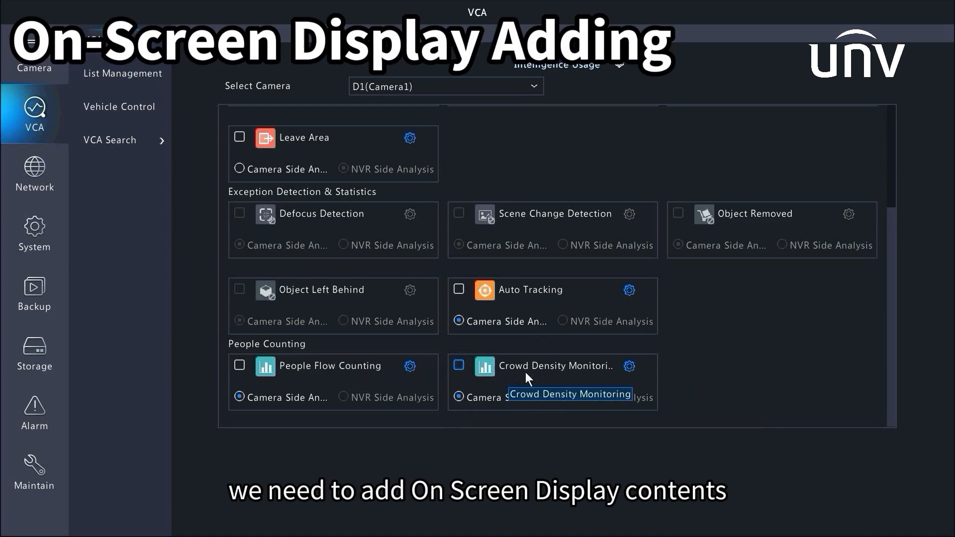
left_click(34, 65)
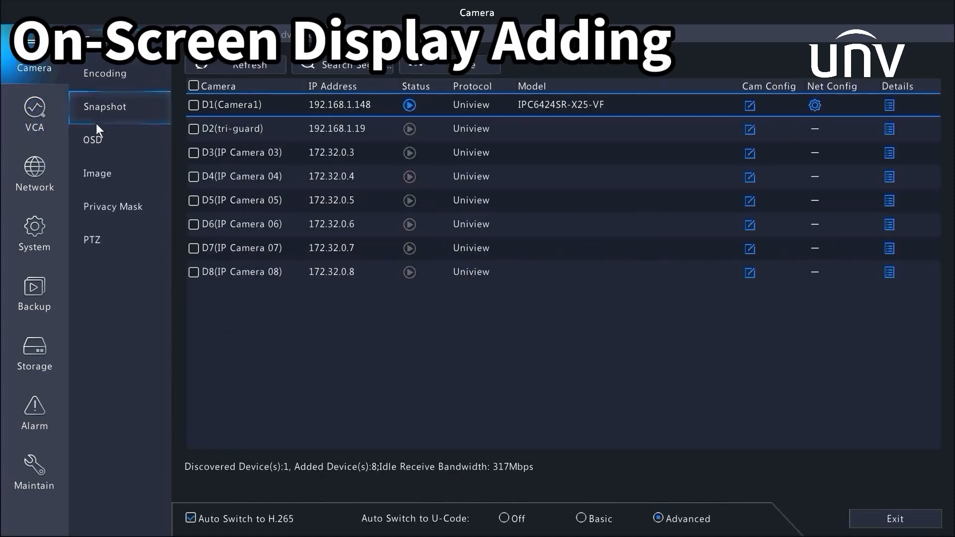
left_click(92, 140)
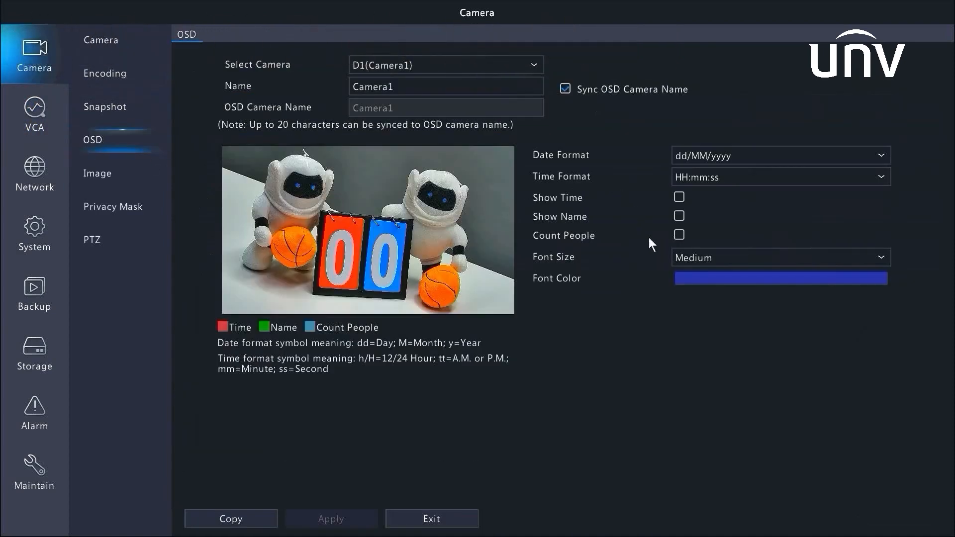
left_click(679, 235)
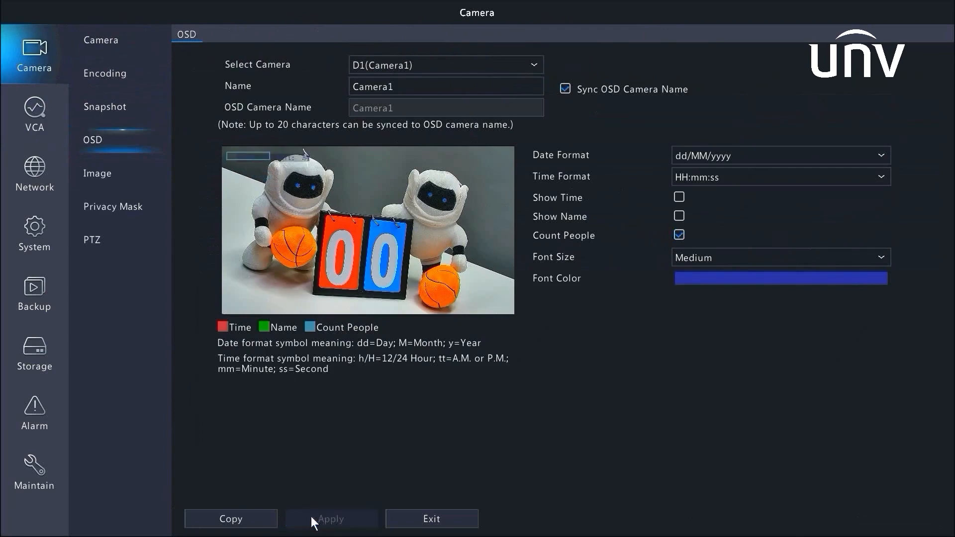
left_click(34, 115)
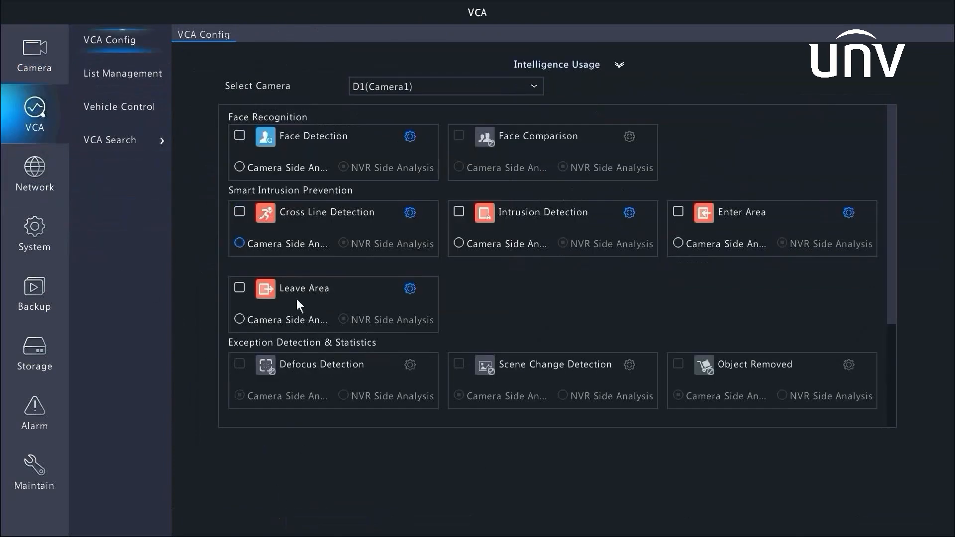
Step: Enable People Flow Counting for Camera1 and bring up its counting settings
scroll("down", 3)
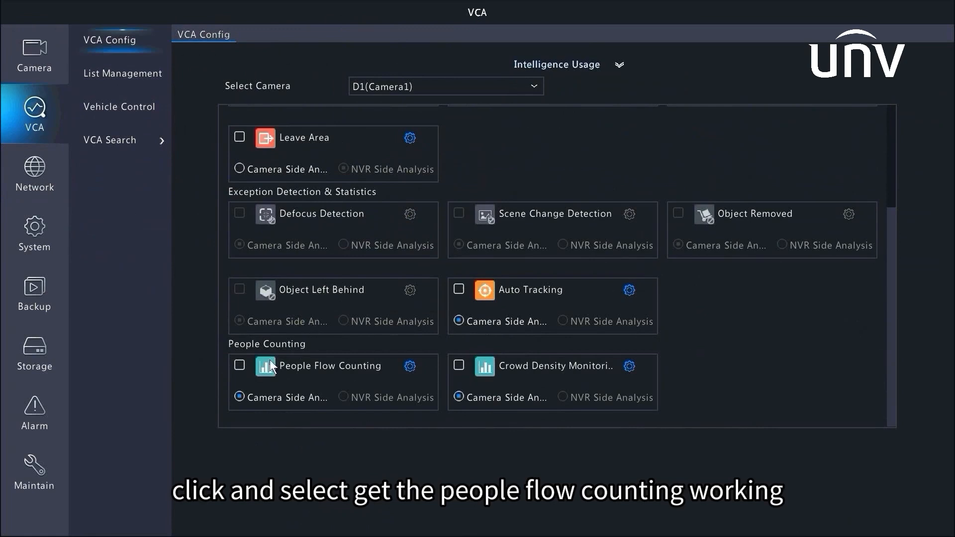
left_click(239, 365)
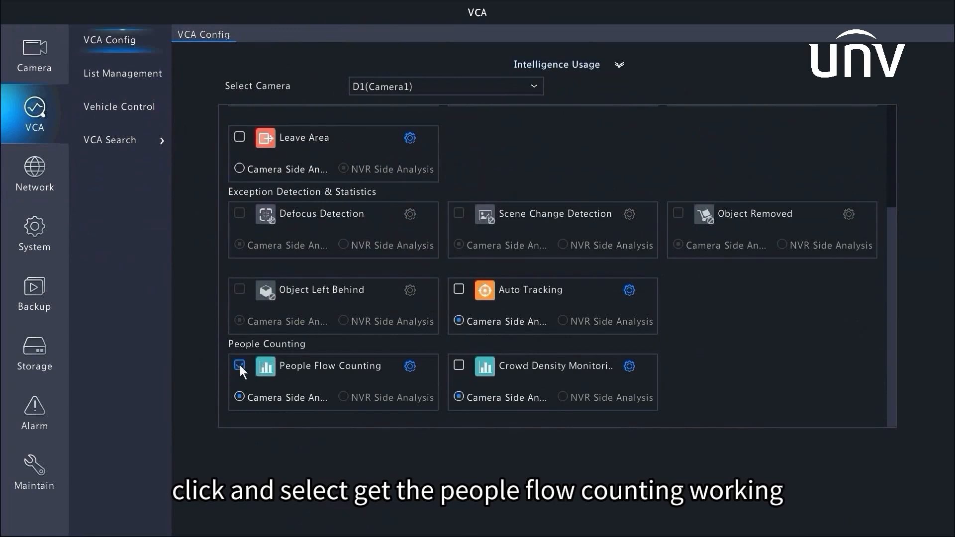
left_click(239, 366)
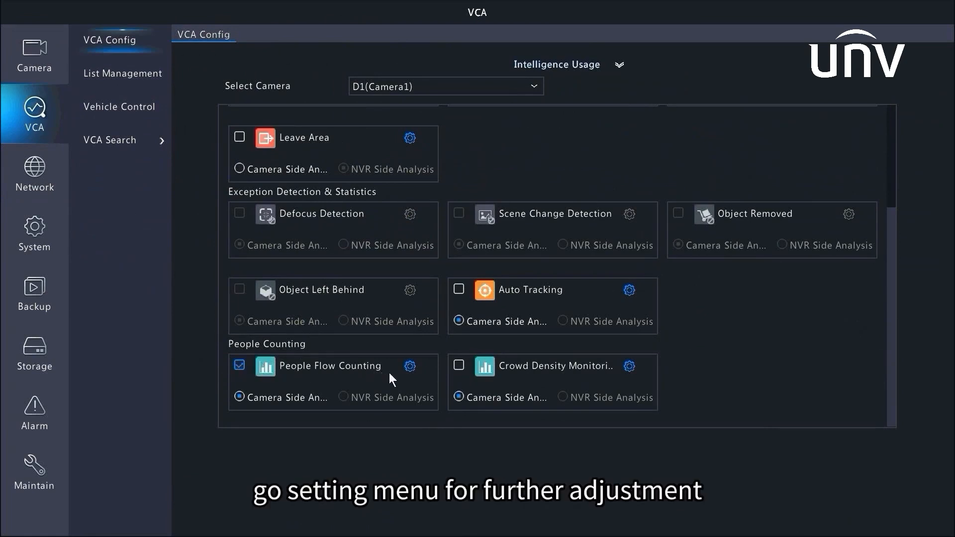
left_click(410, 366)
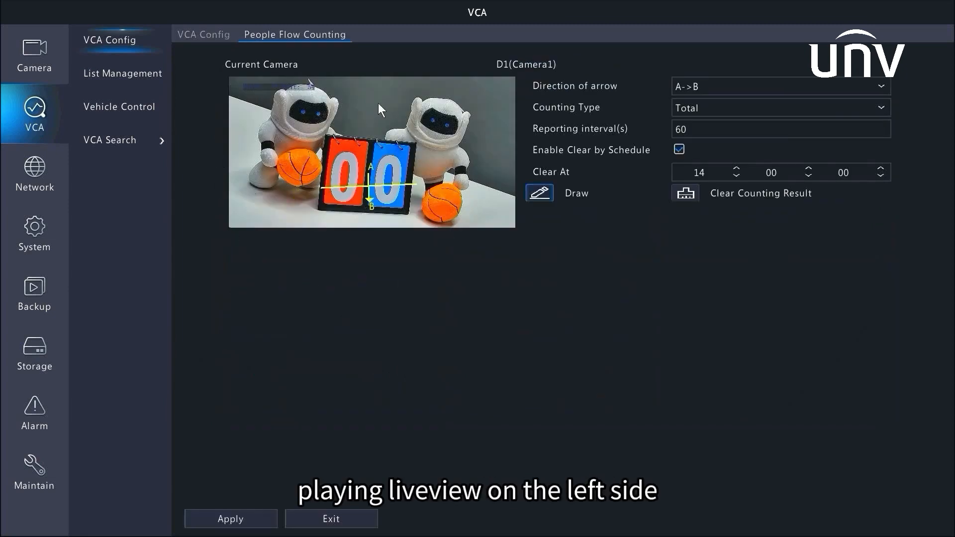
mouse_move(399, 197)
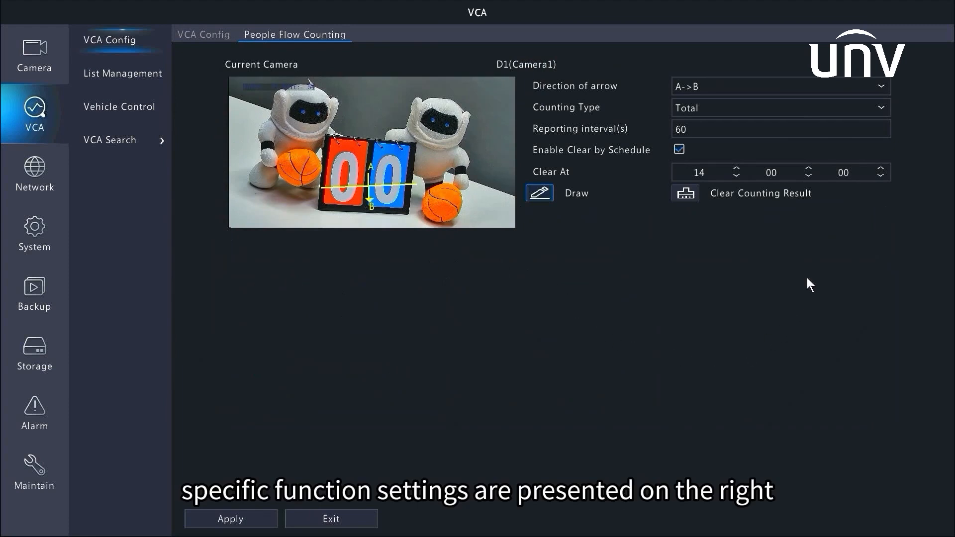
mouse_move(482, 247)
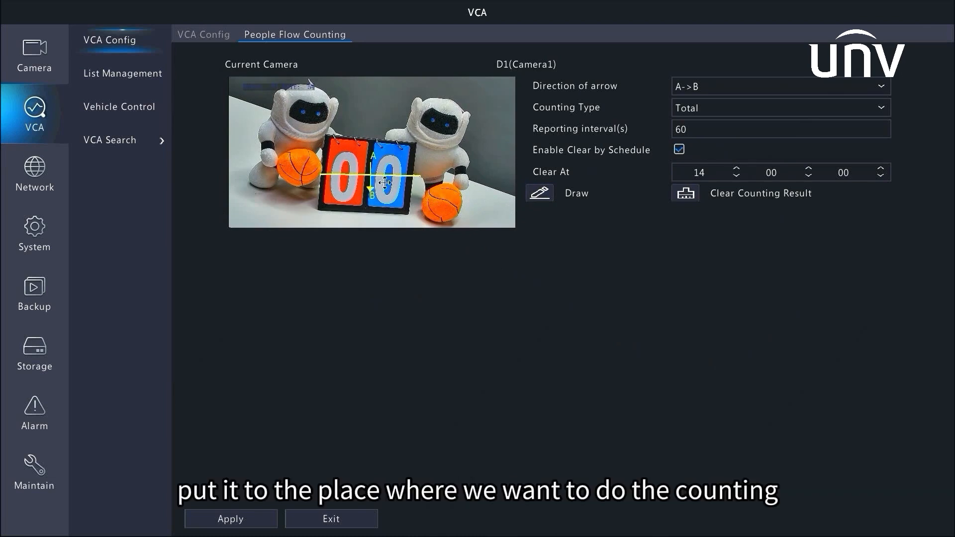
Step: Reposition the counting line across the scoreboard and review the counting type choices
left_click_drag(384, 180, 384, 198)
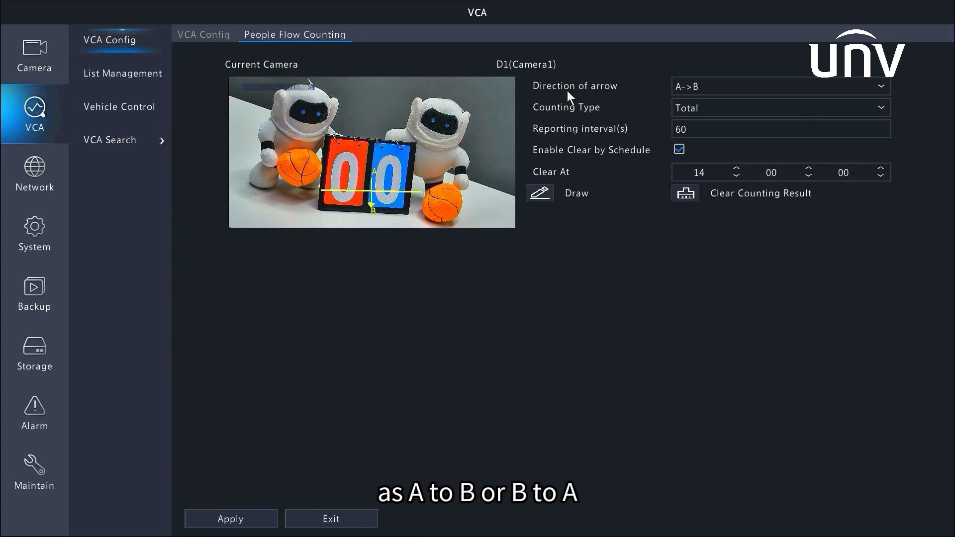
mouse_move(809, 91)
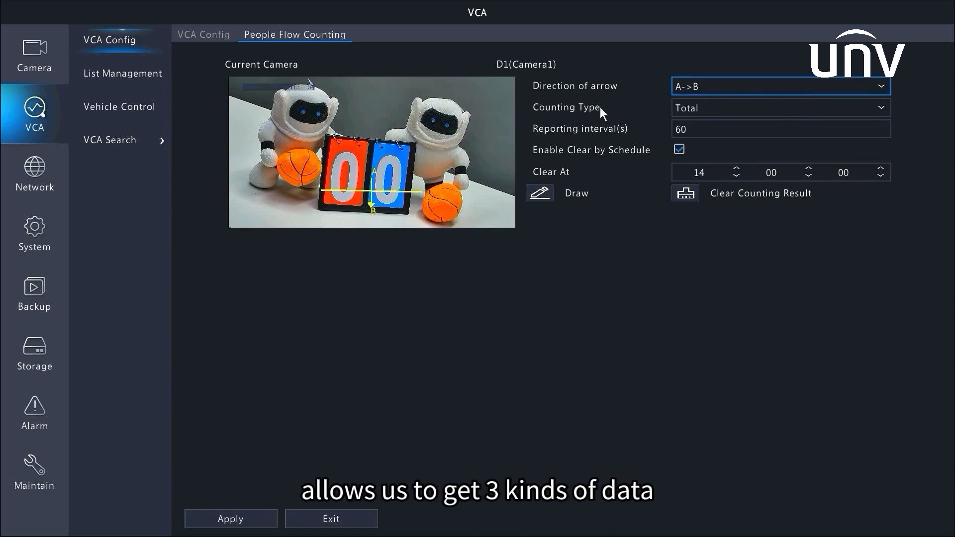
mouse_move(770, 111)
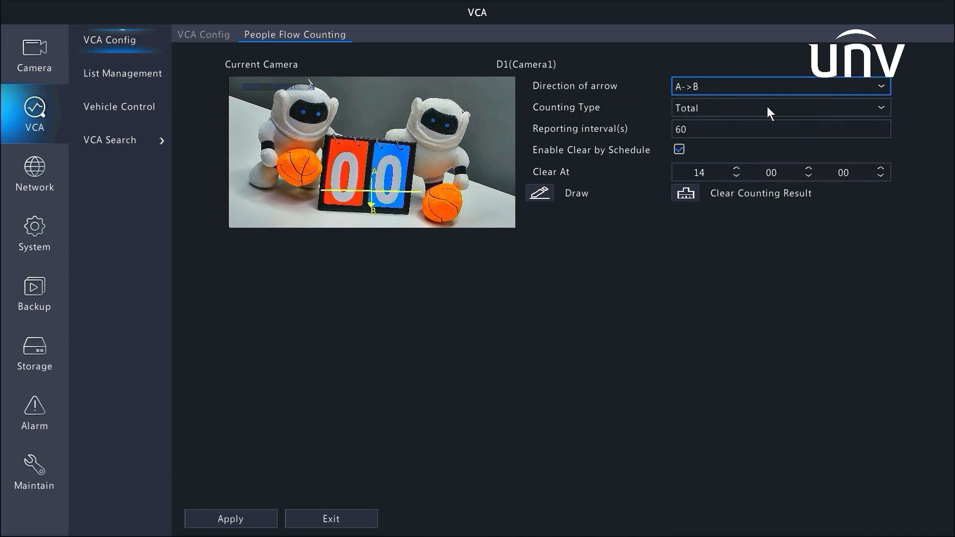
left_click(781, 108)
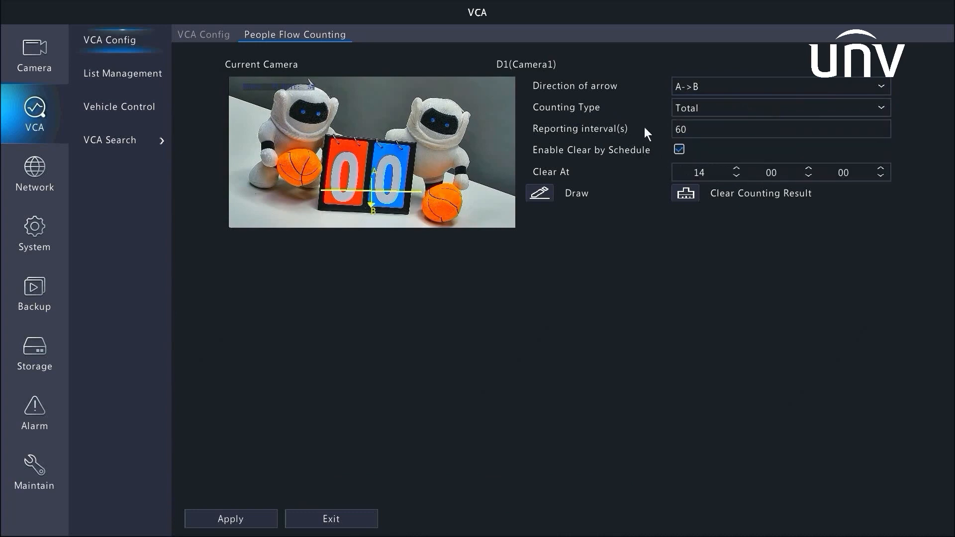
Step: Keep the 60-second reporting interval and set the daily count clear time to 12:00:00
left_click(752, 129)
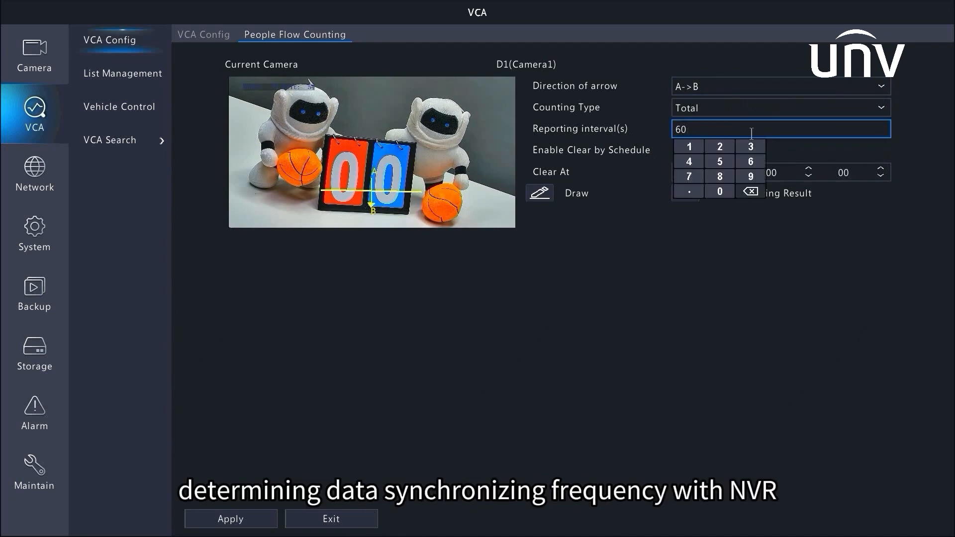
left_click(679, 150)
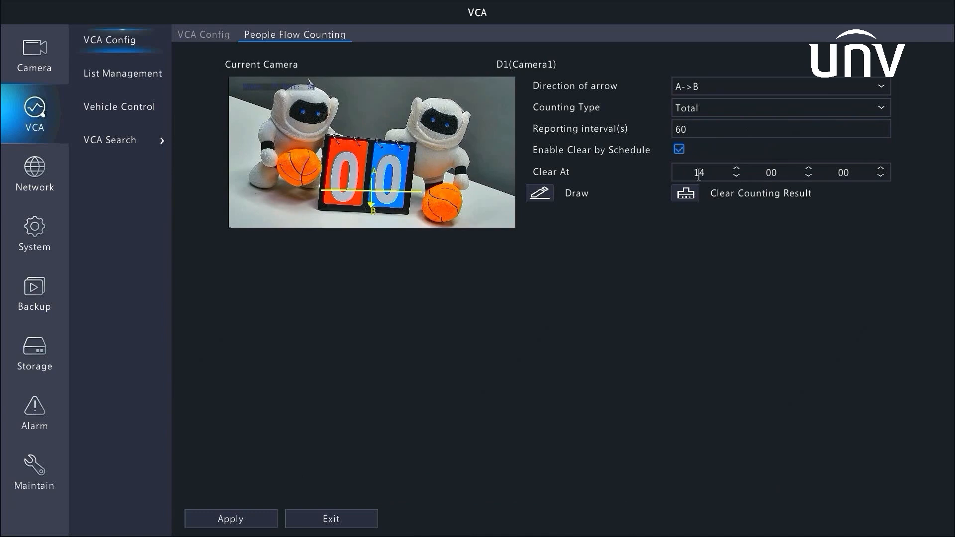
left_click(698, 172)
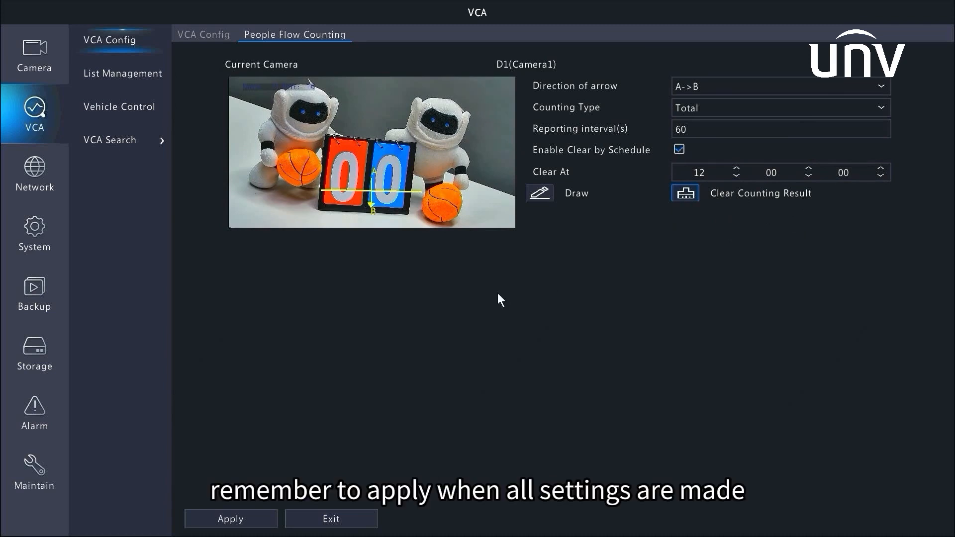
mouse_move(283, 504)
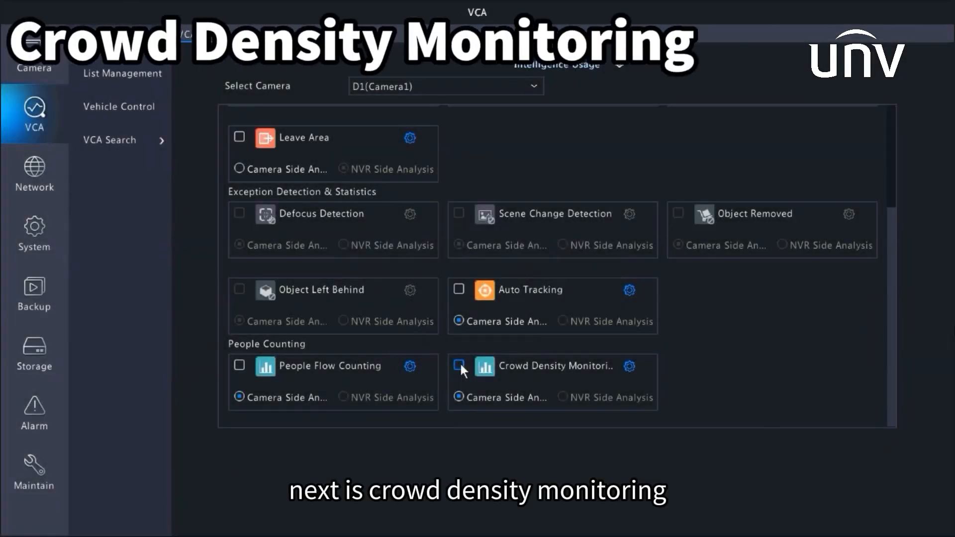
Step: Tick Crowd Density Monitoring for Camera1 and bring up its settings page
left_click(459, 366)
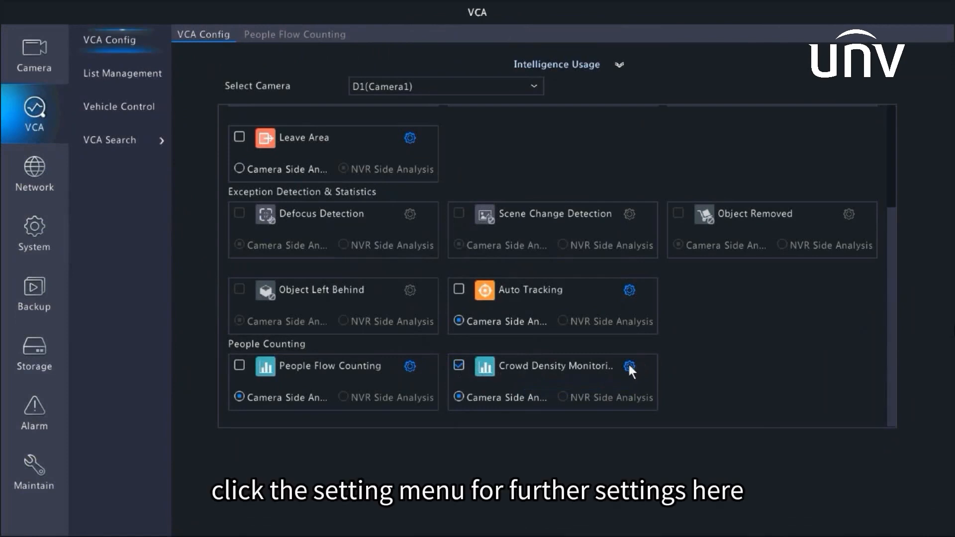
left_click(629, 367)
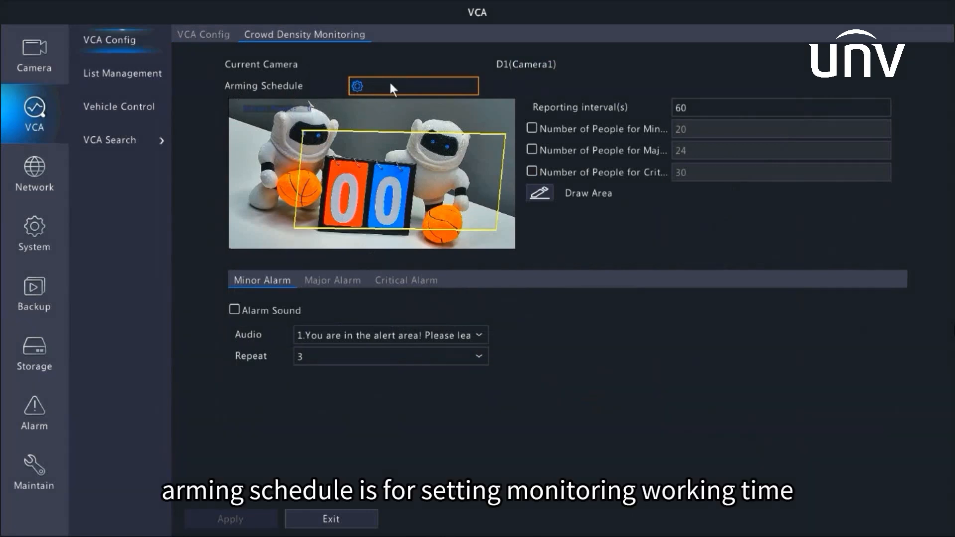
Step: Set Monday arming periods 12:00–13:00 and 15:00–18:00, copied to all days, and confirm
left_click(356, 85)
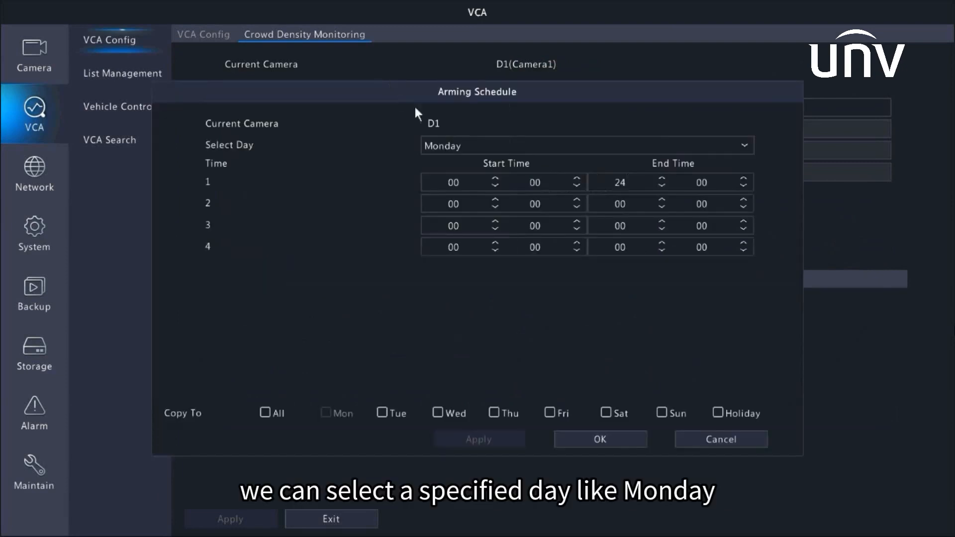
mouse_move(456, 143)
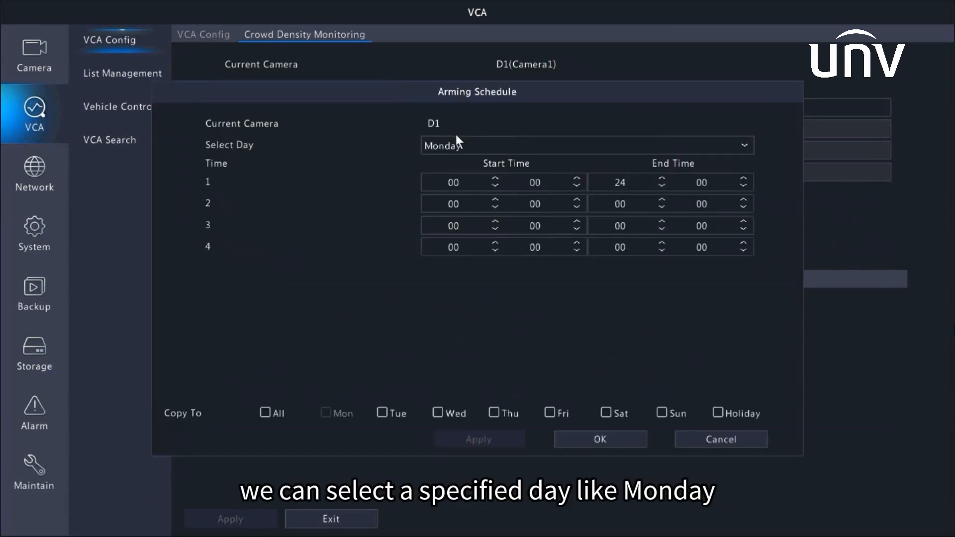
left_click(585, 146)
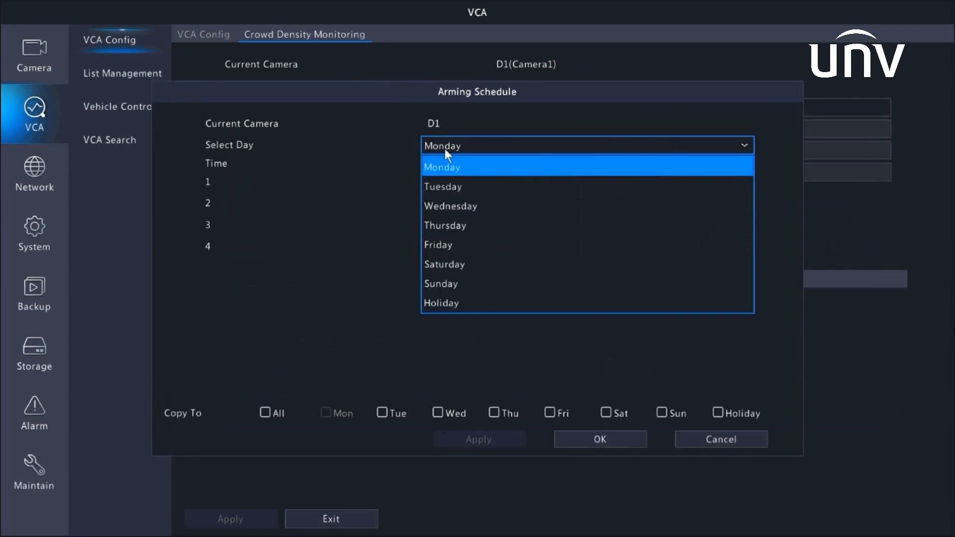
left_click(441, 167)
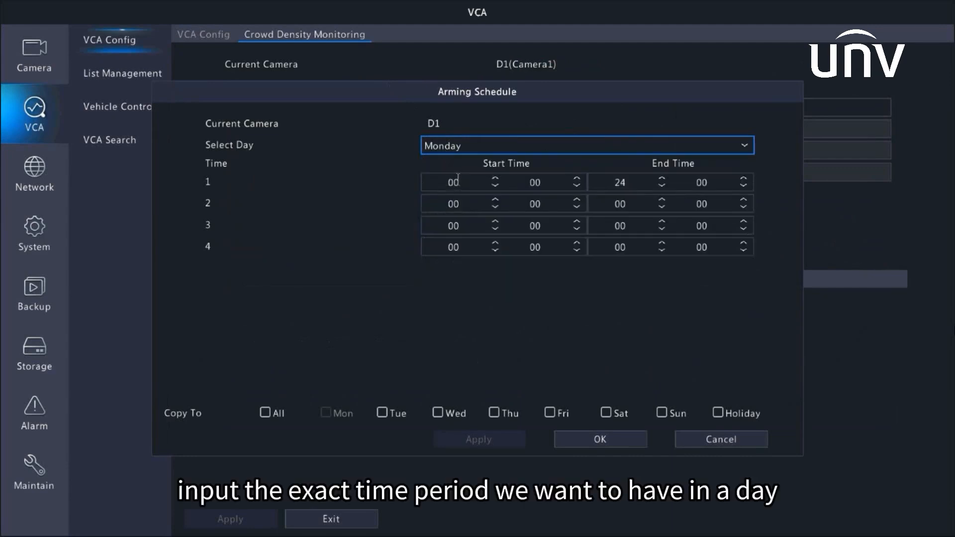
left_click(454, 183)
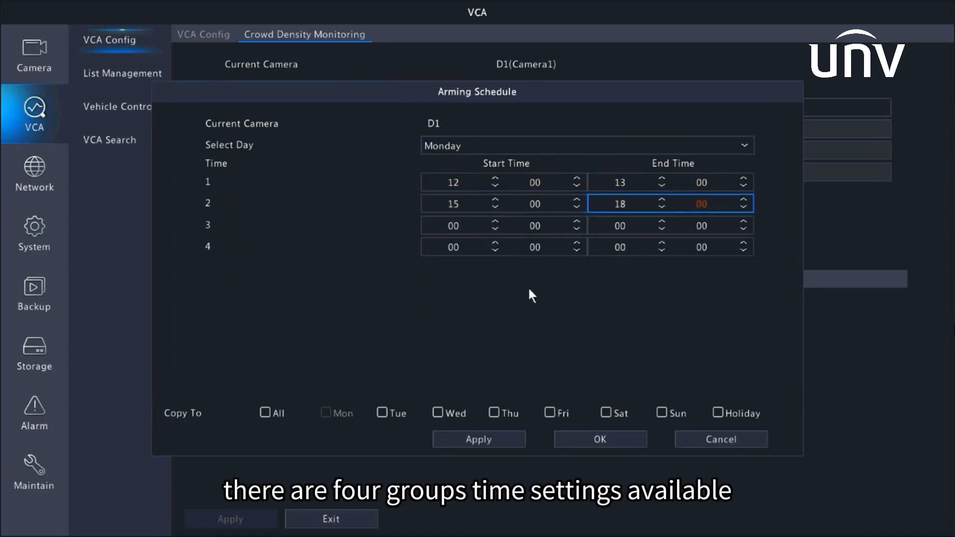
mouse_move(703, 174)
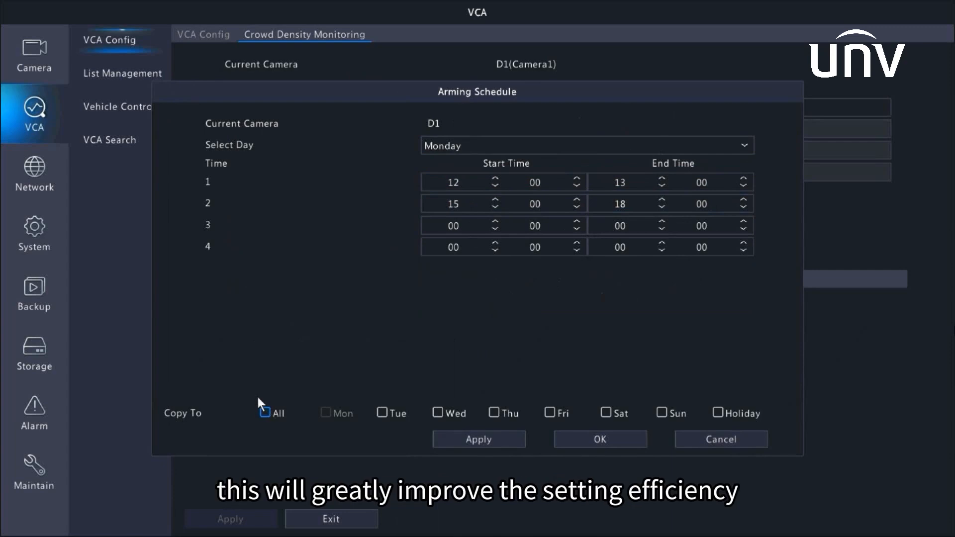
left_click(382, 413)
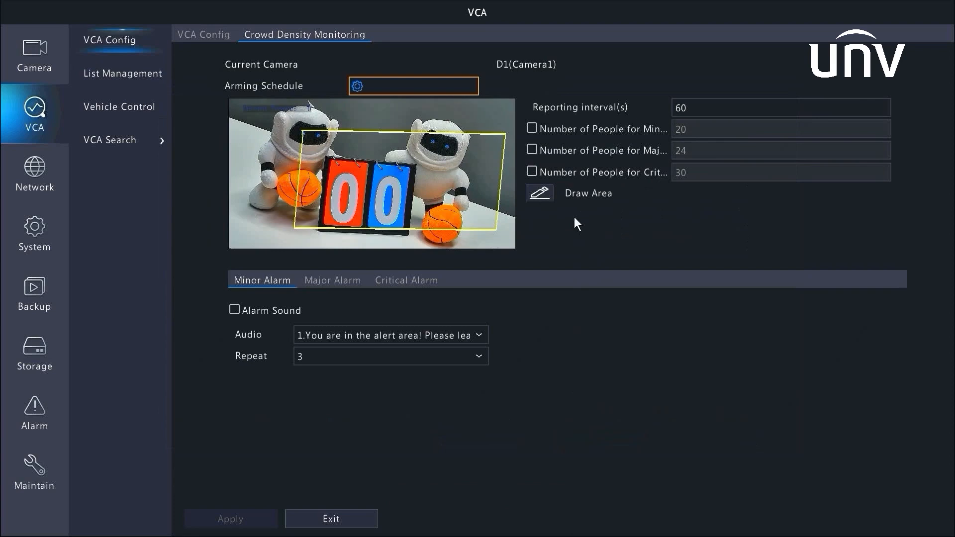
Step: Enable Number of People thresholds for minor 11, major 24 and critical 30 alarms
left_click(531, 150)
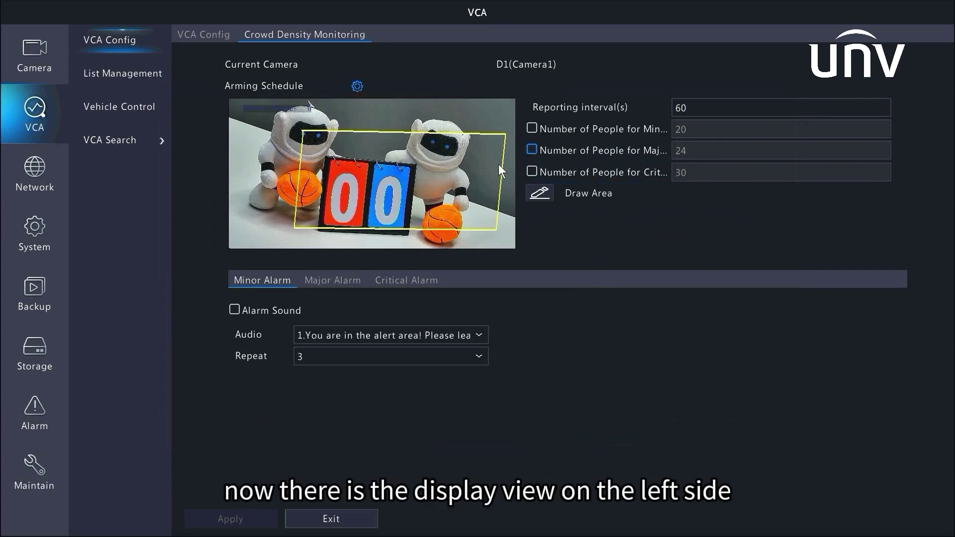
mouse_move(443, 195)
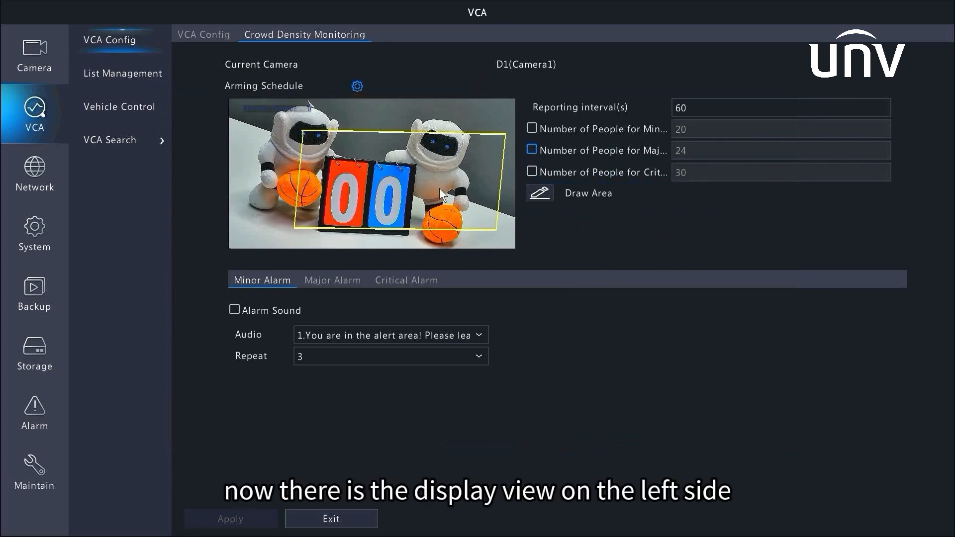
mouse_move(665, 245)
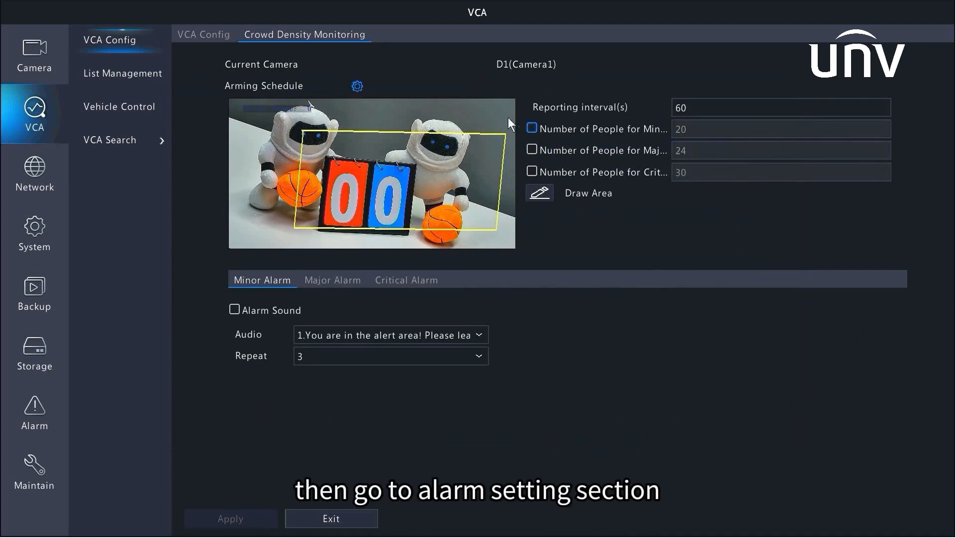
mouse_move(625, 135)
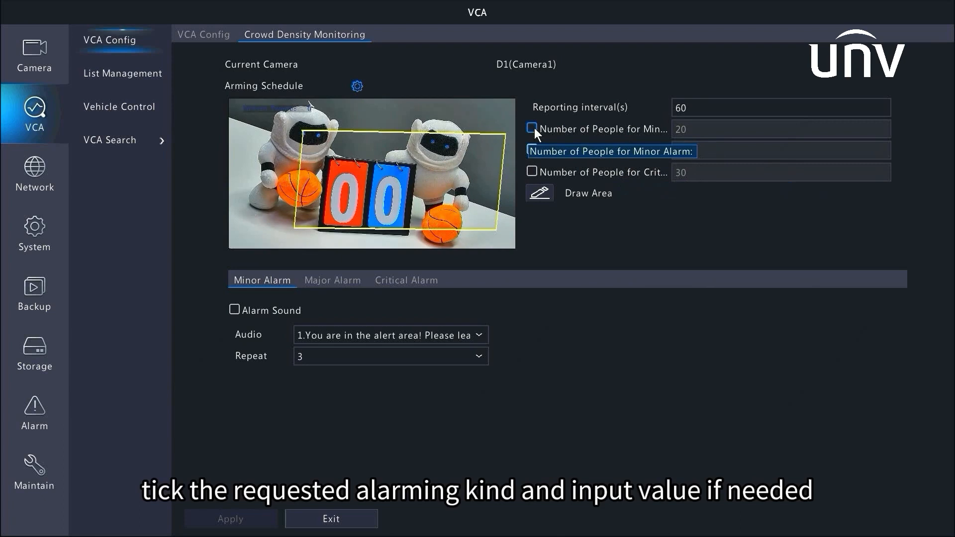
left_click(531, 128)
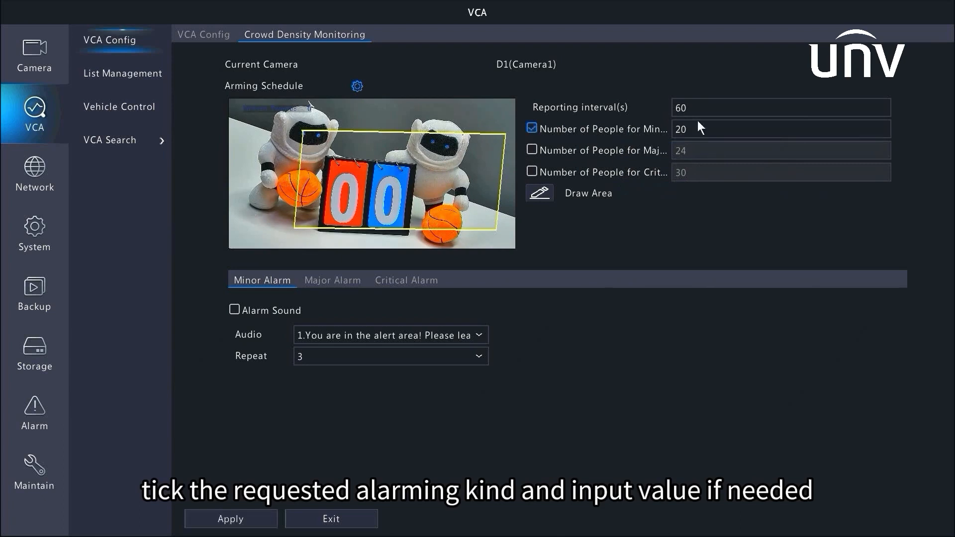
left_click(782, 128)
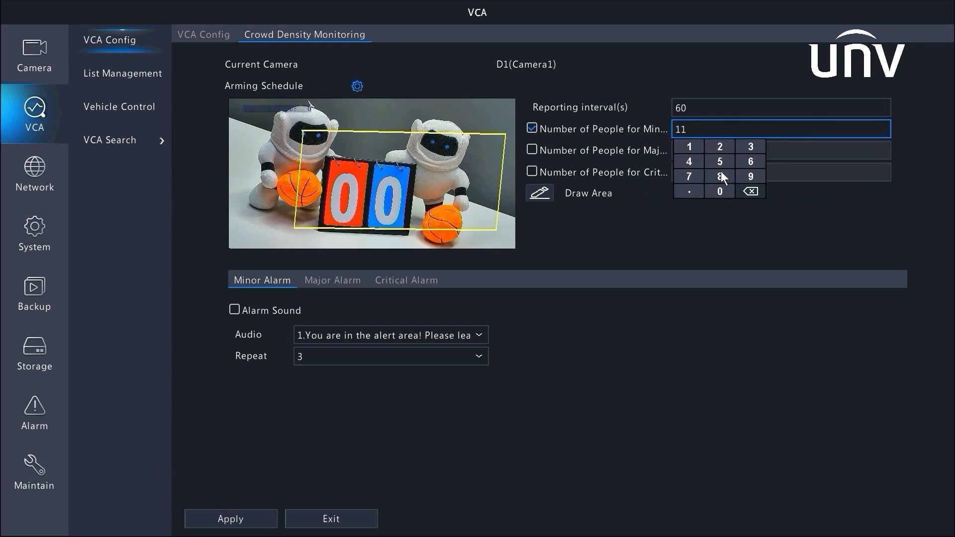
left_click(531, 149)
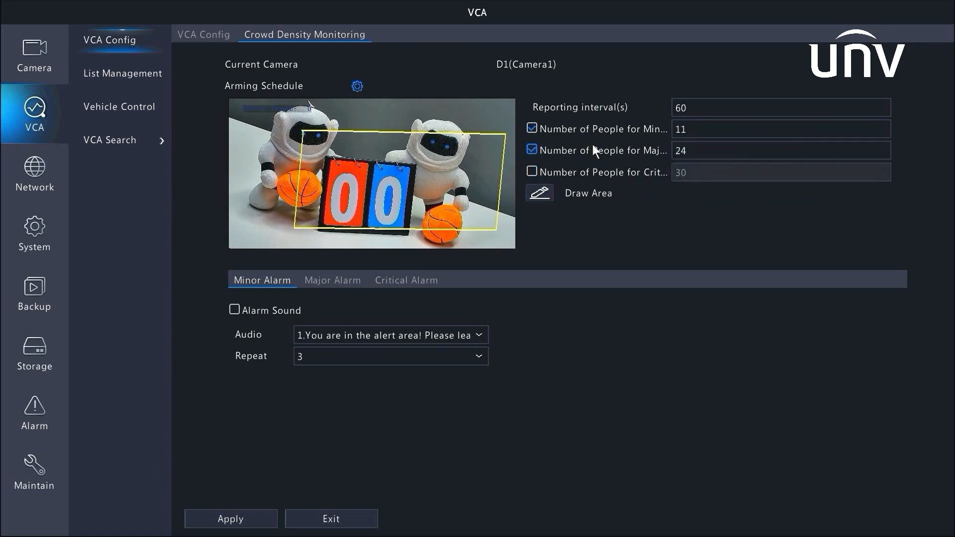
left_click(531, 171)
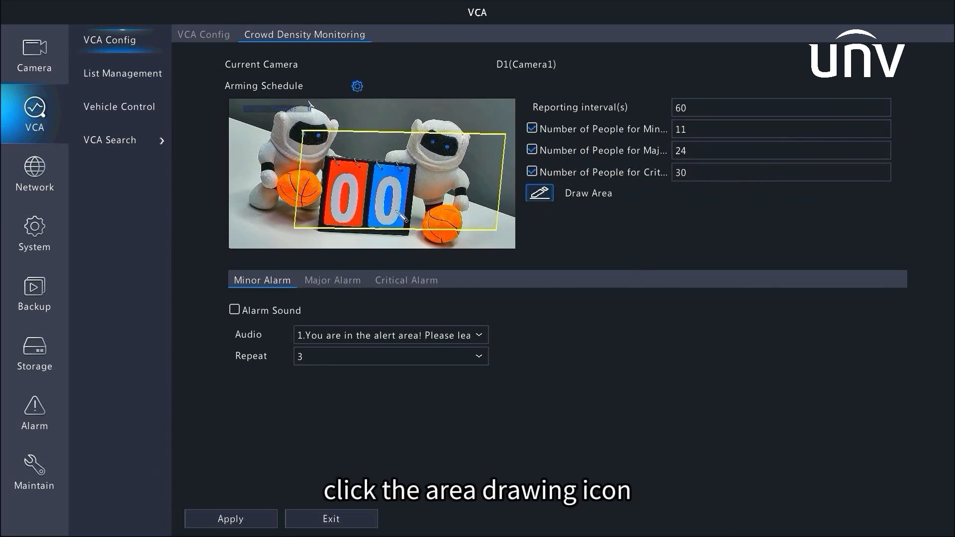
Step: Draw a new closed monitoring area enclosing both robots and the scoreboard on the preview
left_click(540, 193)
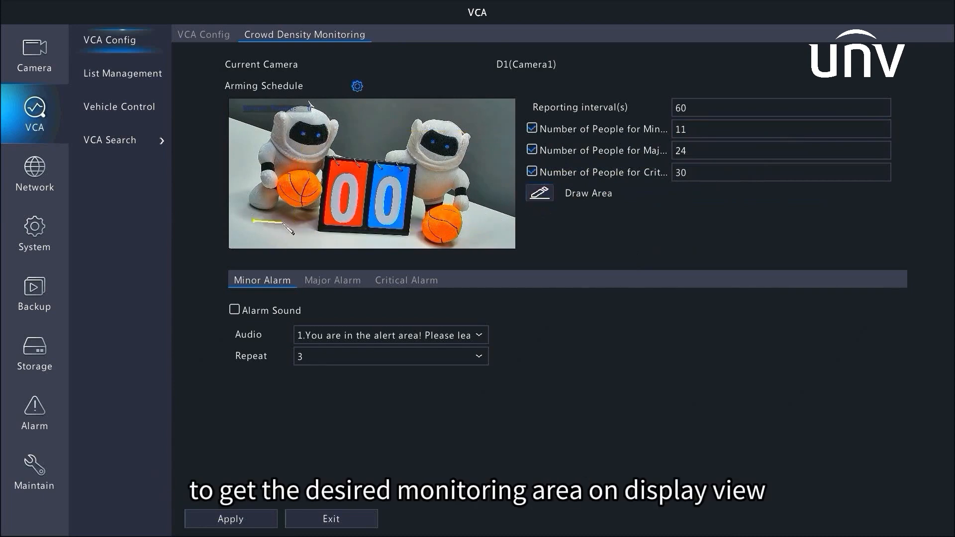
left_click_drag(287, 229, 494, 122)
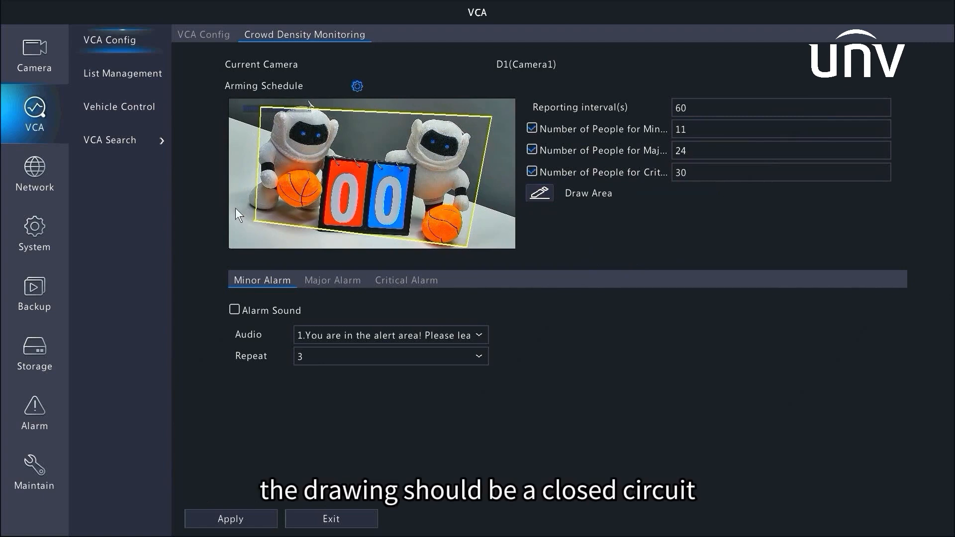
mouse_move(211, 298)
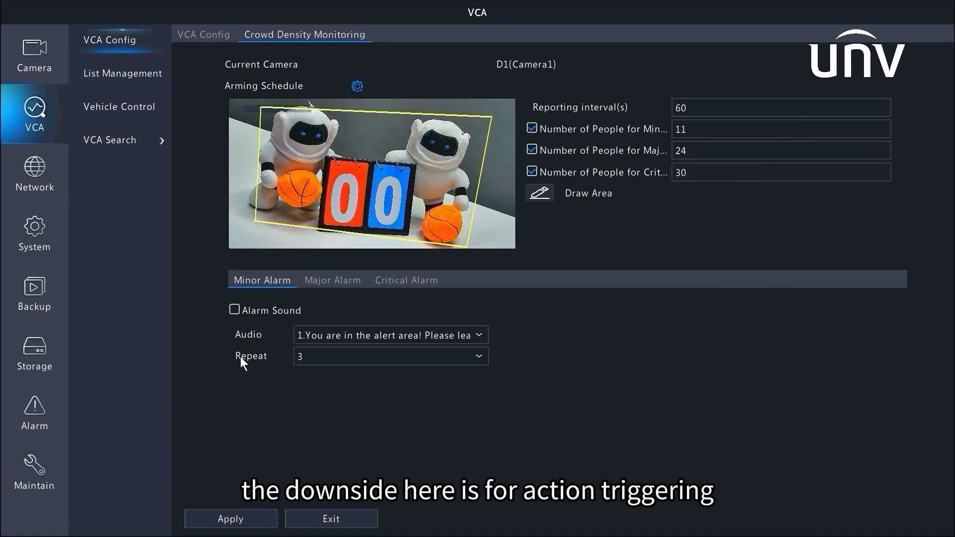
mouse_move(236, 397)
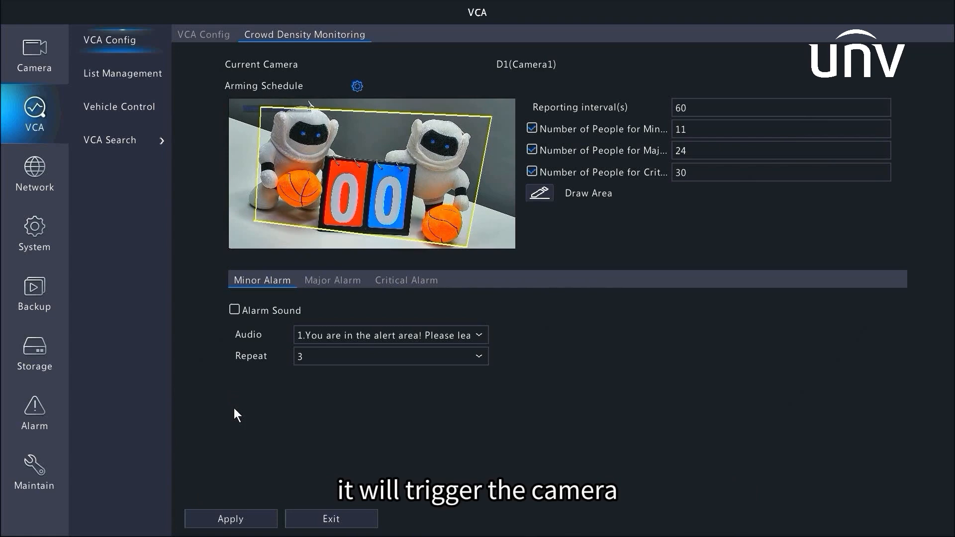
Step: Turn on the minor alarm sound with the alert area clip repeating 3 times
left_click(234, 310)
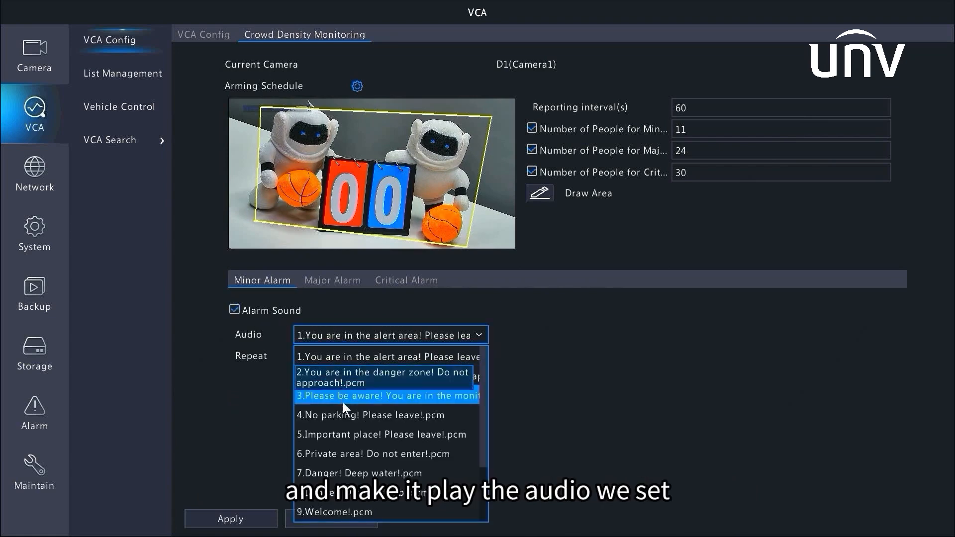
left_click(386, 356)
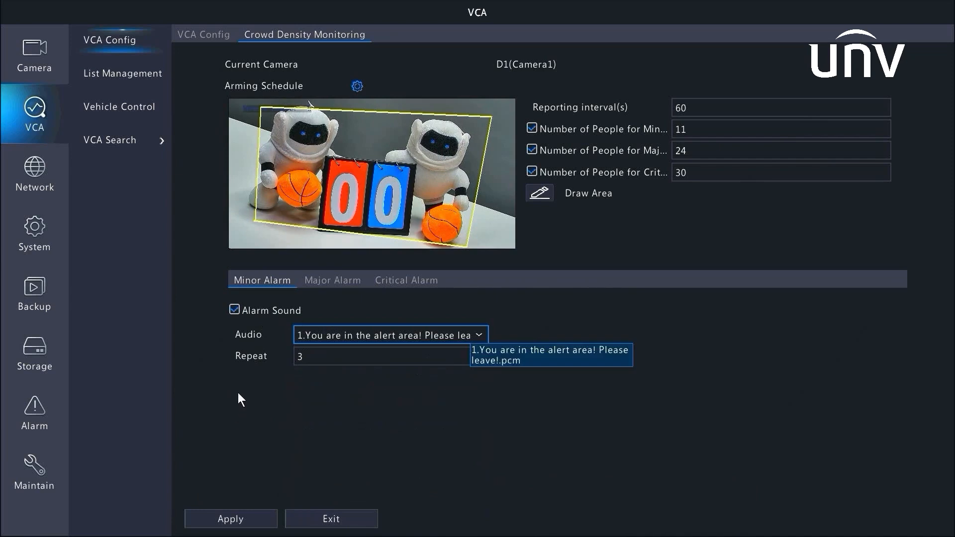
mouse_move(356, 367)
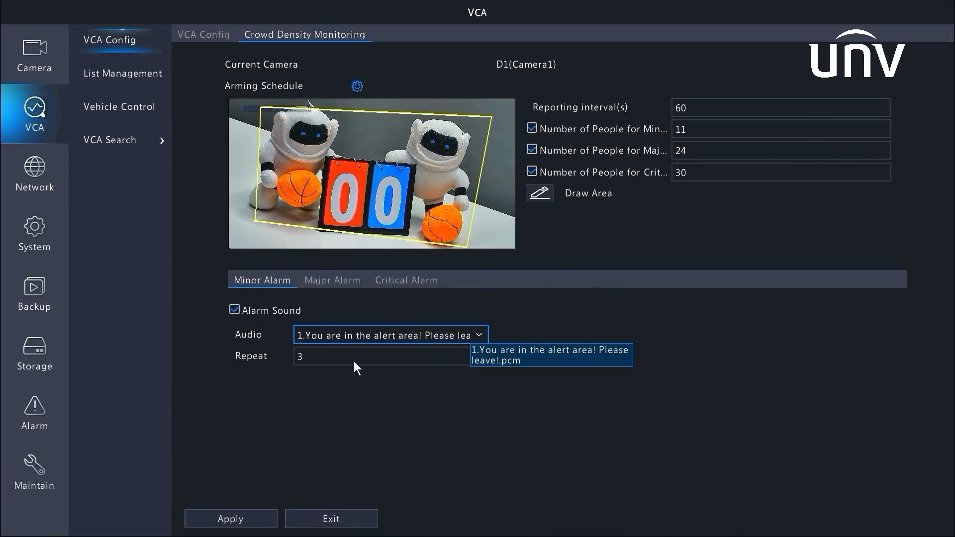
left_click(389, 356)
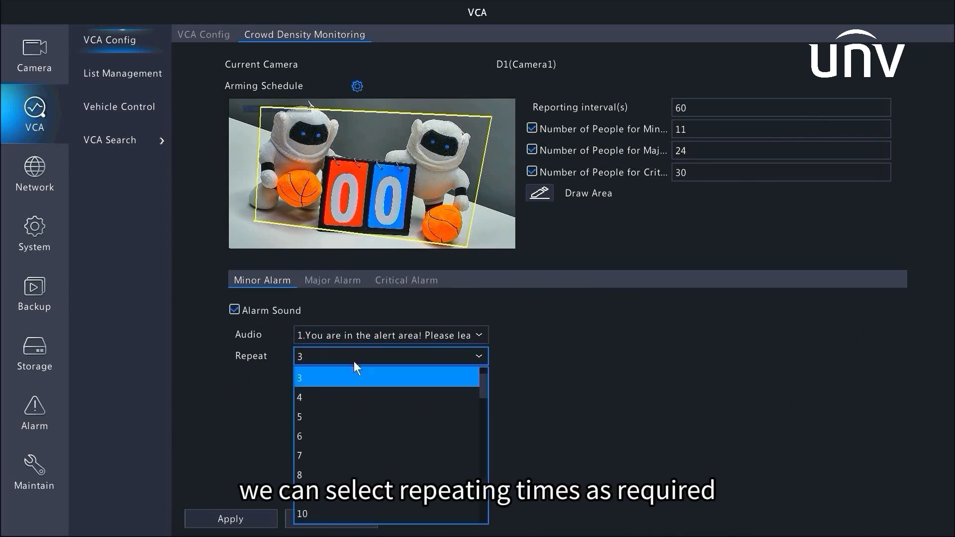
left_click(299, 376)
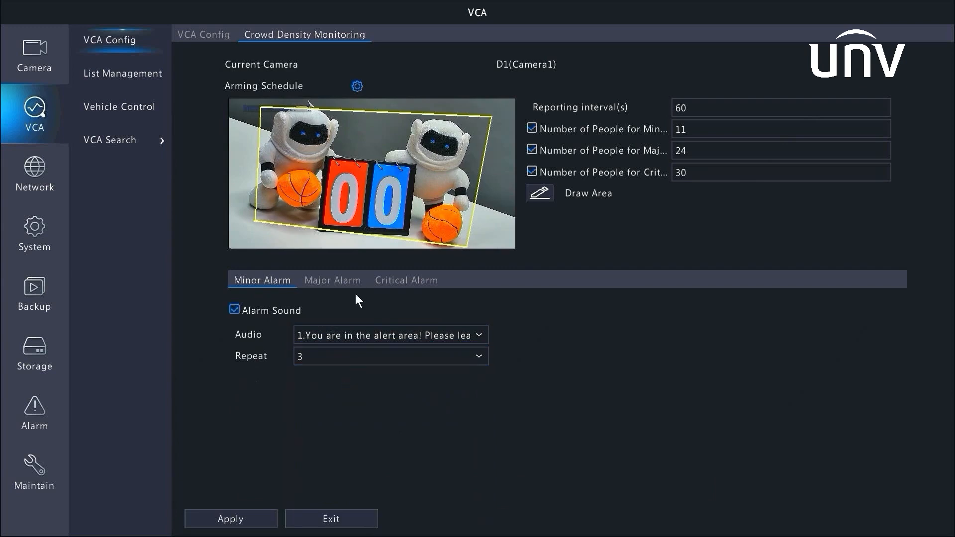
Step: Turn on major and critical alarm sounds, critical playing 4.No parking! Please leave!.pcm, and apply
left_click(333, 281)
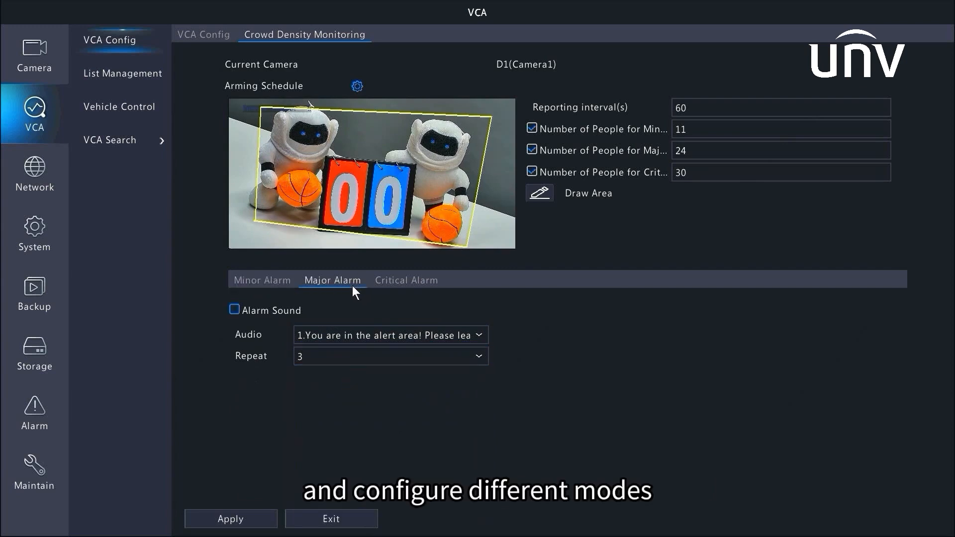
left_click(234, 310)
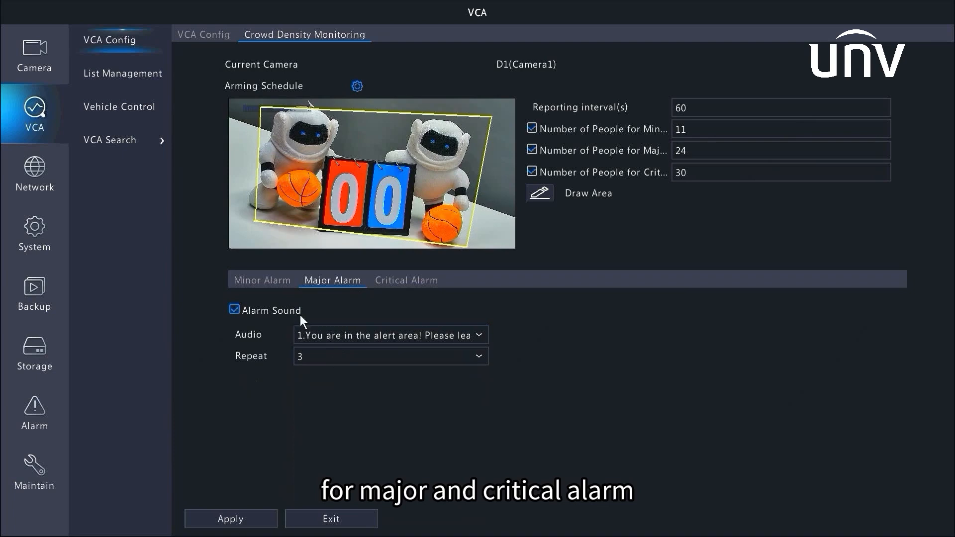
left_click(390, 356)
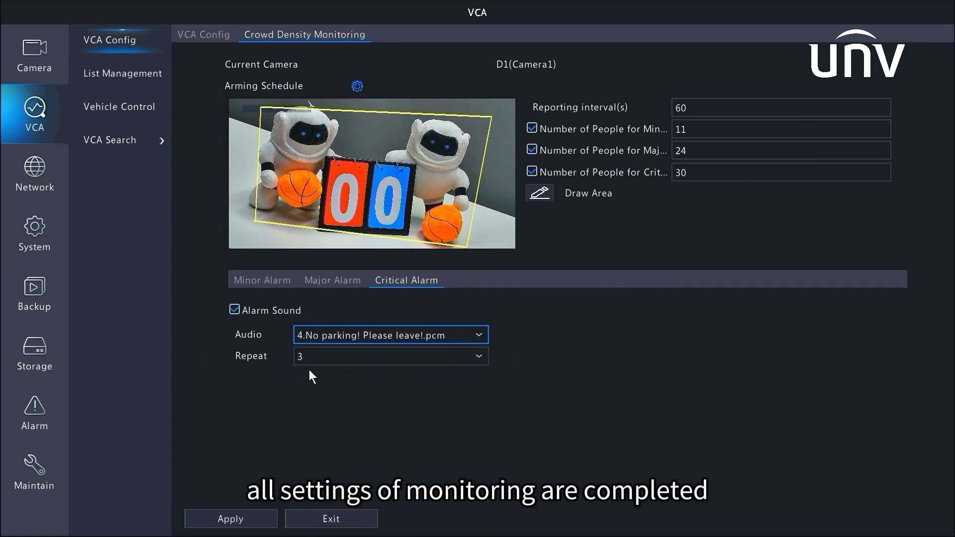
left_click(231, 519)
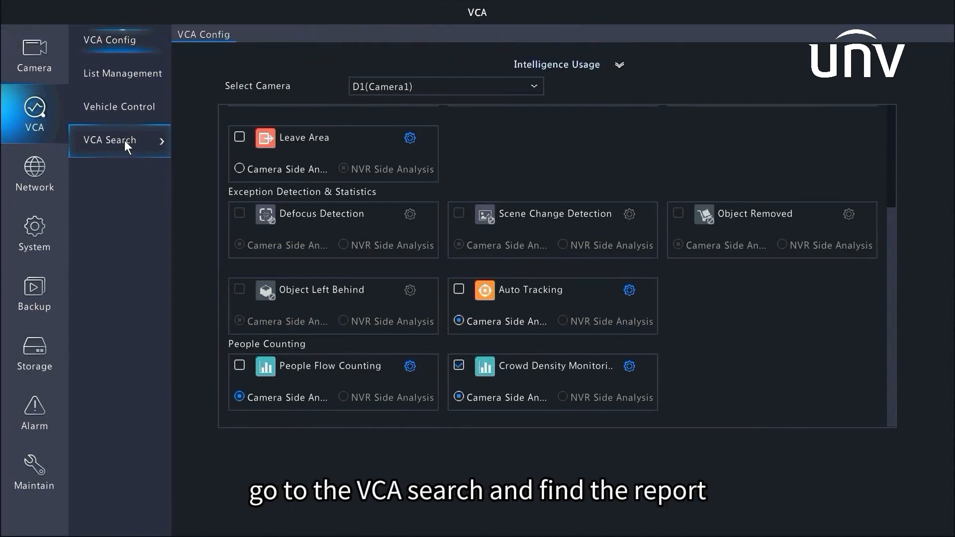
Step: Open the People Counting Report under VCA Search for D1(Camera1) with Yearly report type
left_click(110, 139)
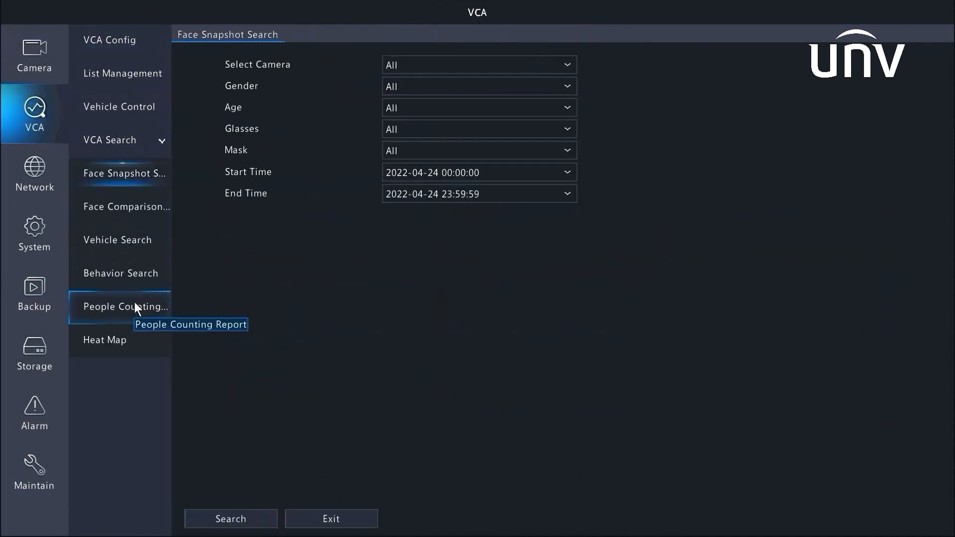
left_click(124, 307)
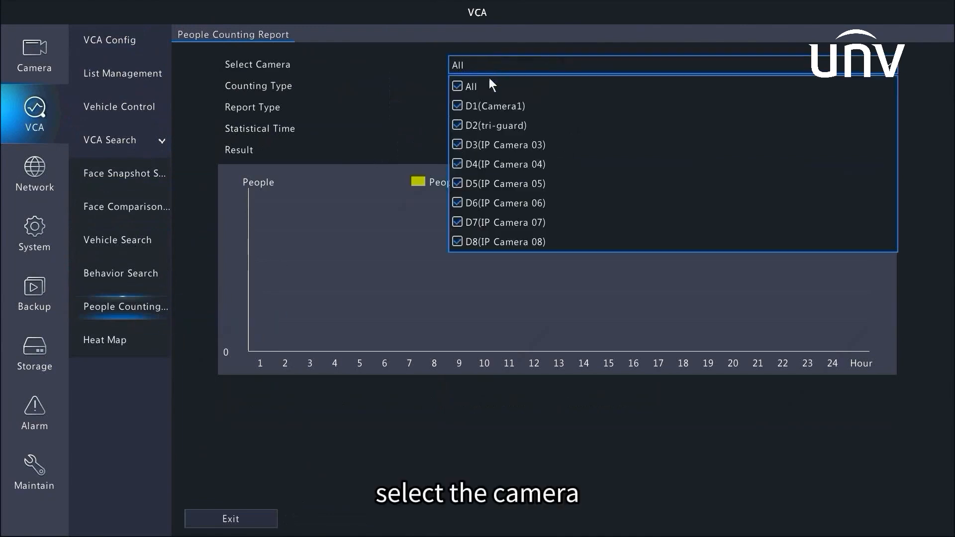
left_click(458, 86)
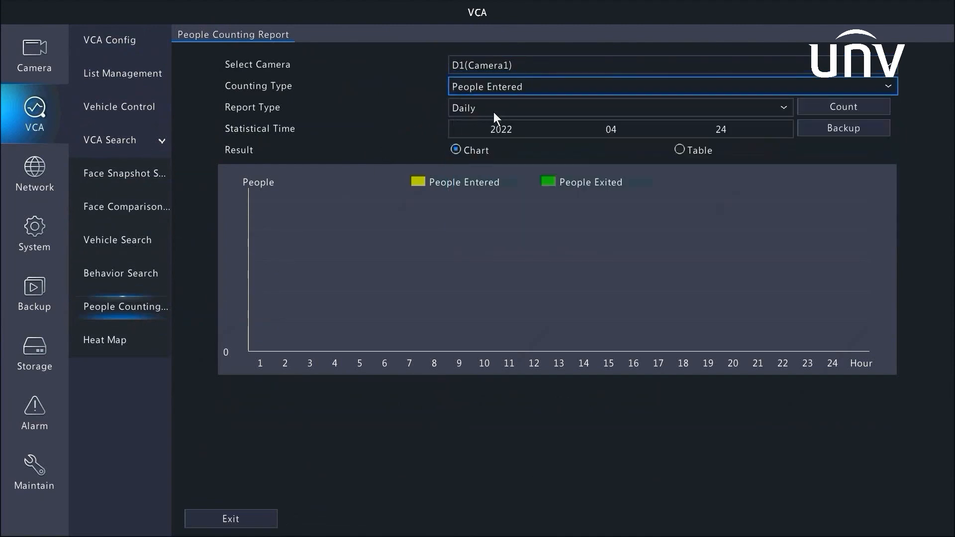
left_click(621, 107)
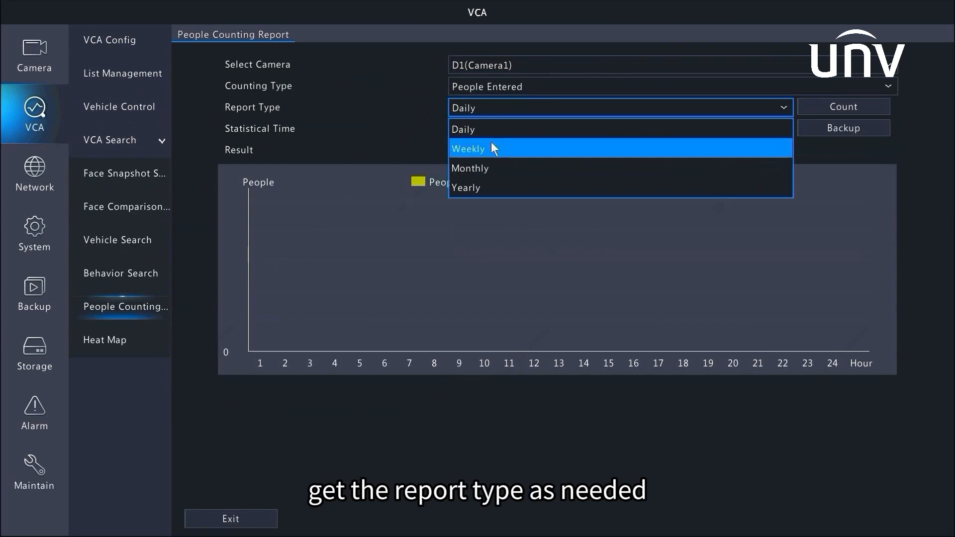
left_click(466, 187)
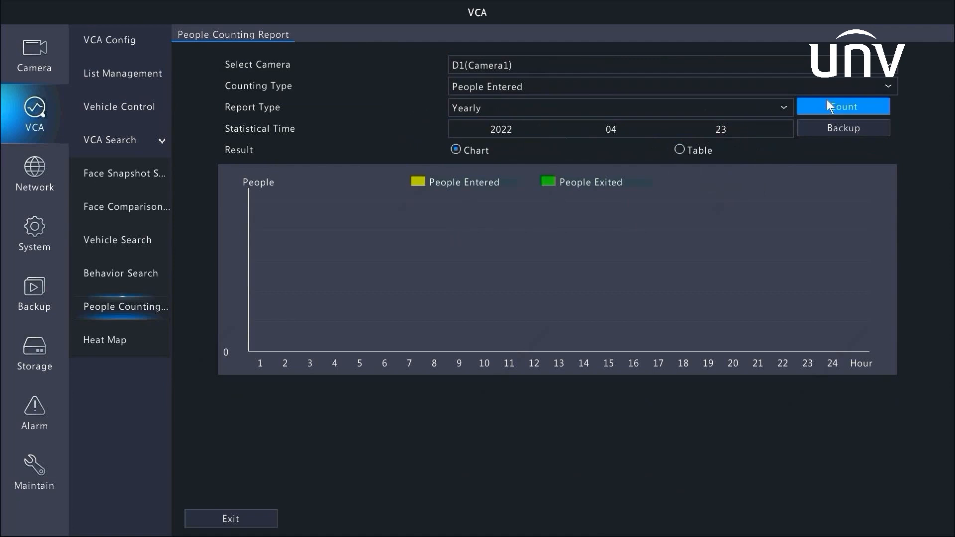
Step: Generate the yearly People Entered chart, showing 59 people entered in April
left_click(844, 105)
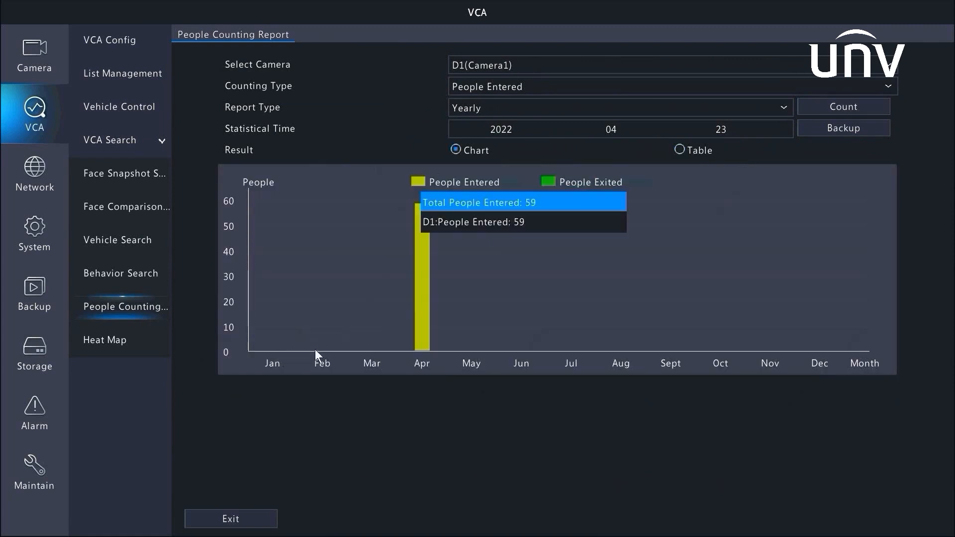
mouse_move(679, 346)
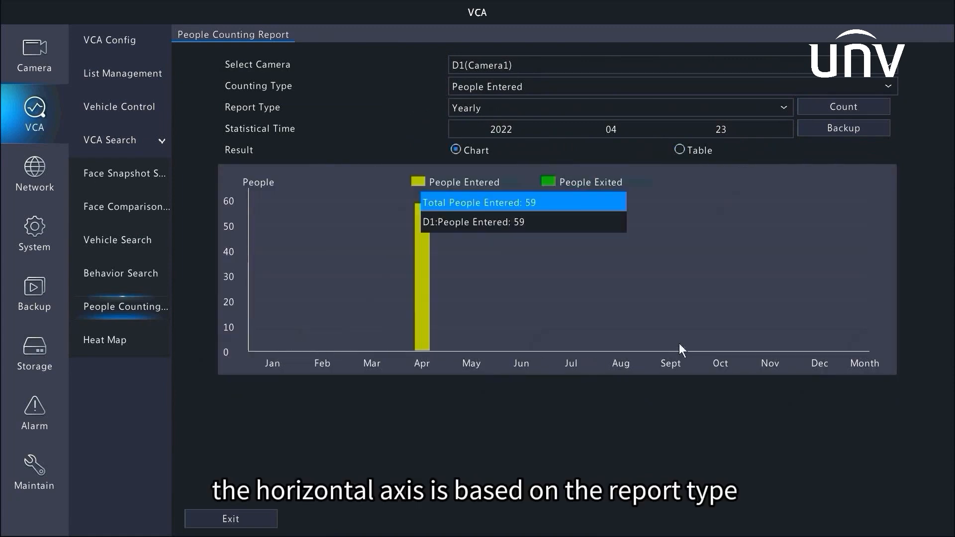
mouse_move(813, 354)
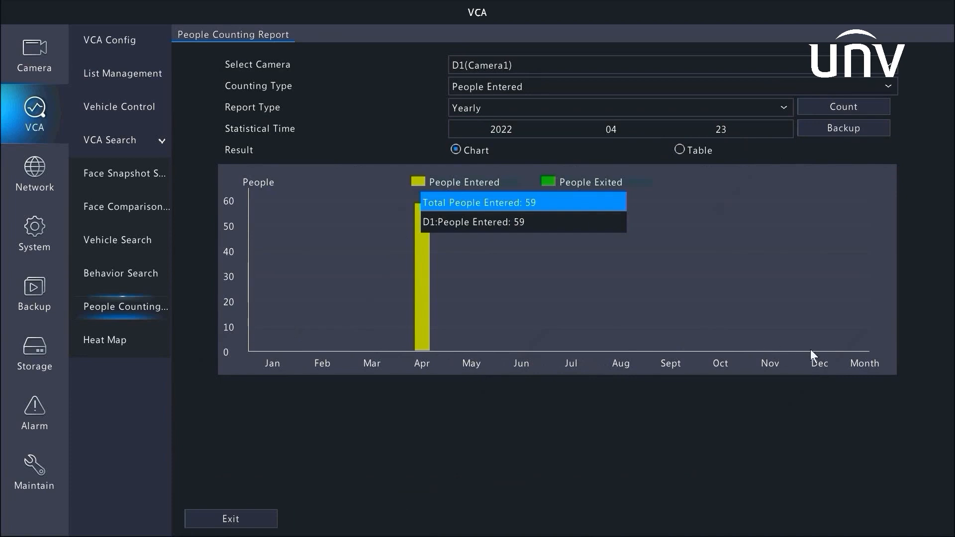